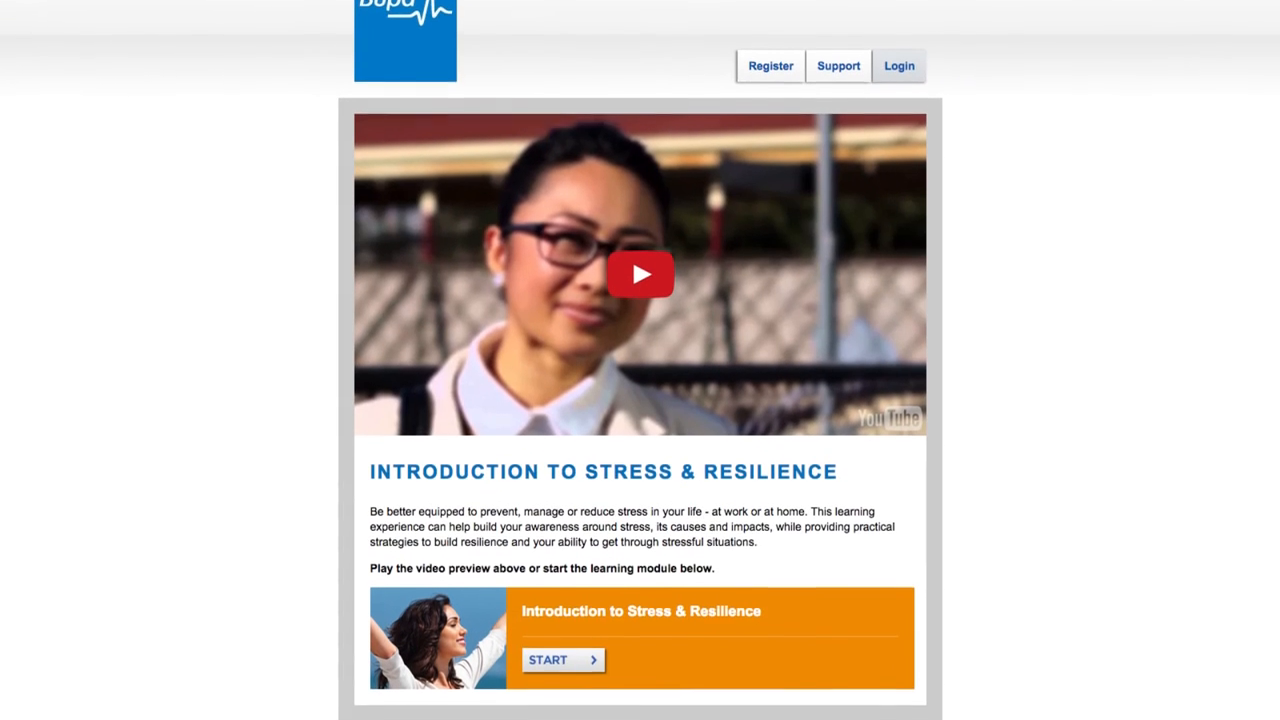
{"action": "scroll", "scroll_direction": "down", "scroll_amount": 3}
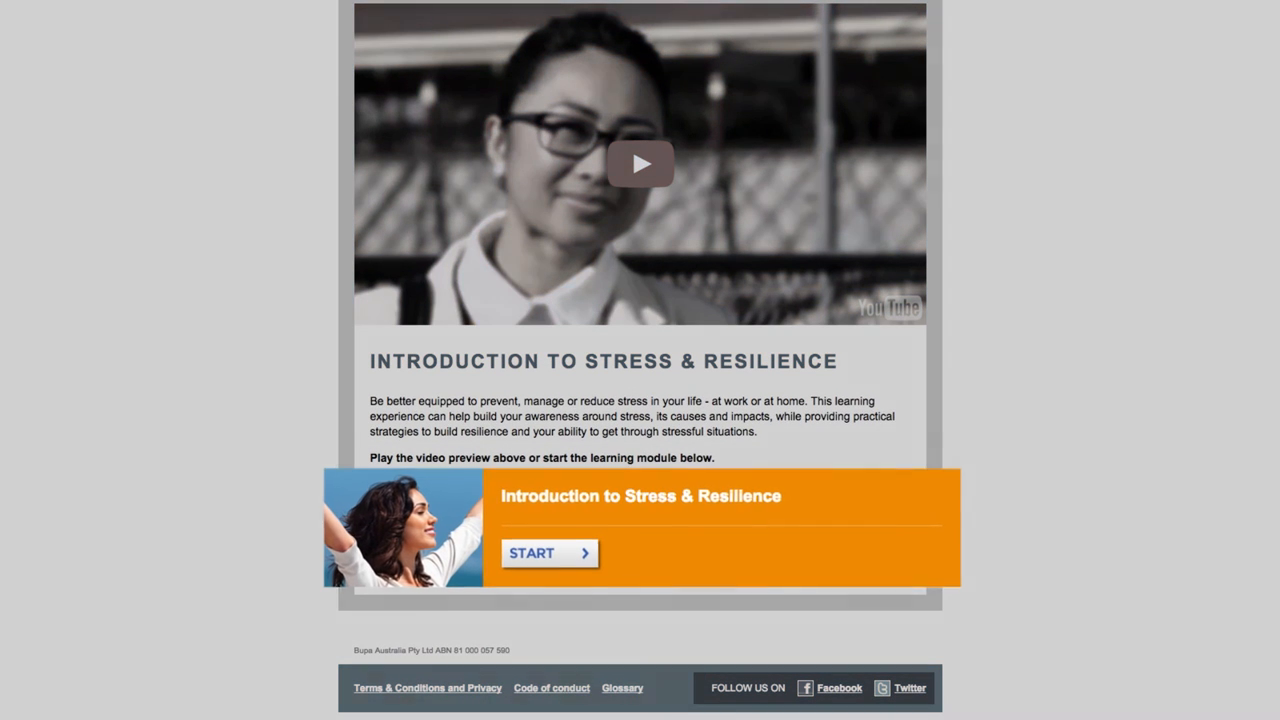